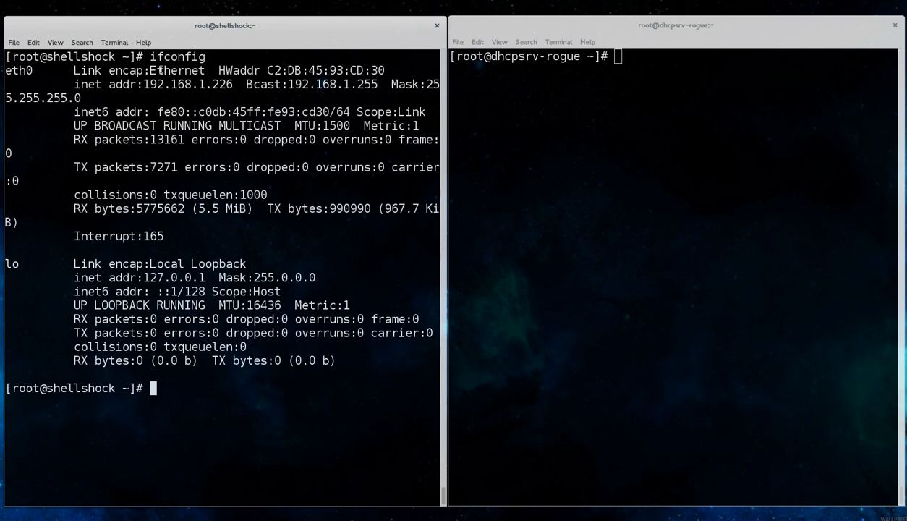
- Show the victim's resolv.conf with nameserver 192.168.1.2 and list /tmp containing only yum.log
double_click(188, 84)
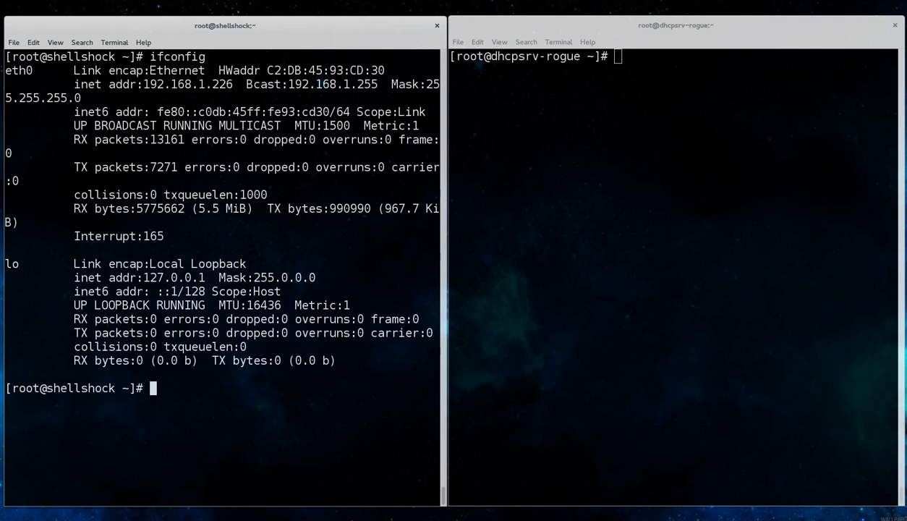
type("cat /etc/resolv.conf")
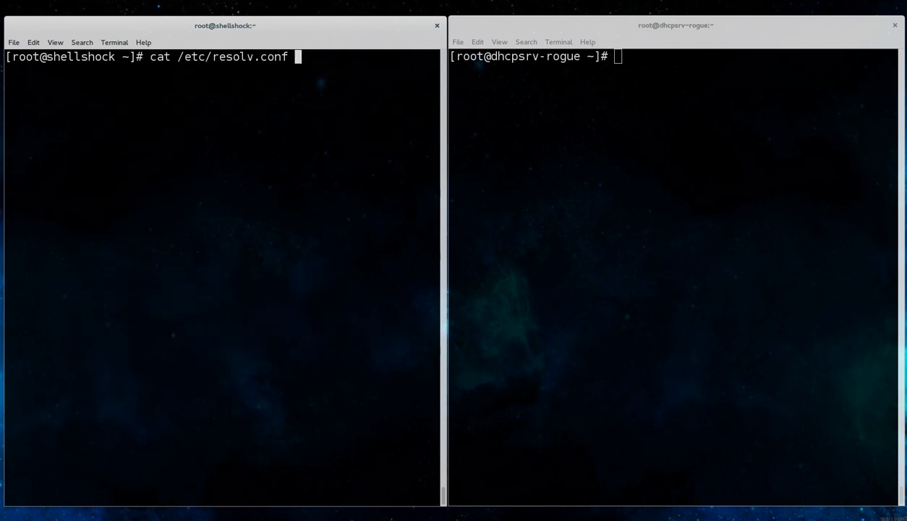
key("Return")
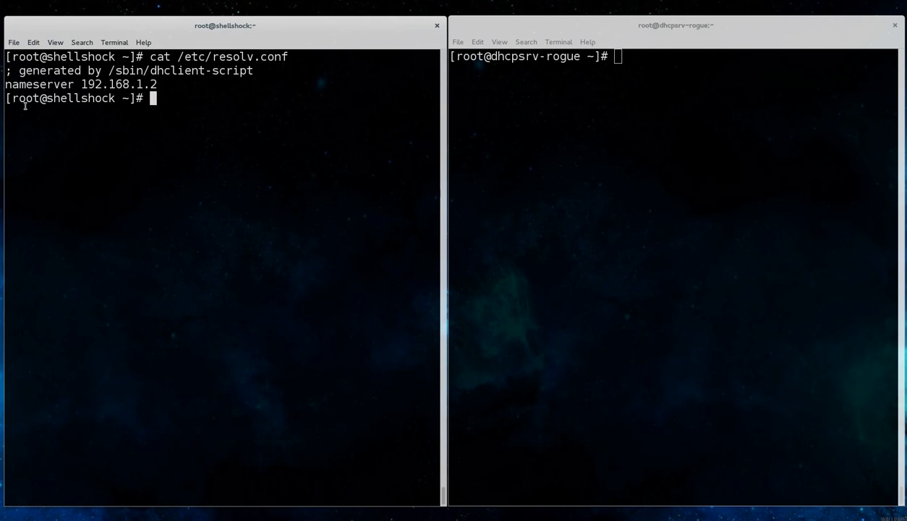
double_click(83, 84)
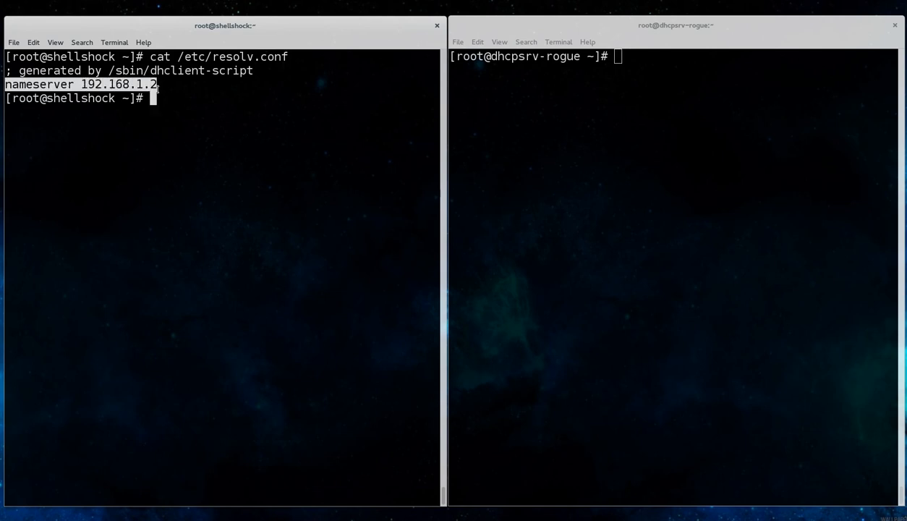
type("ls /tmp/")
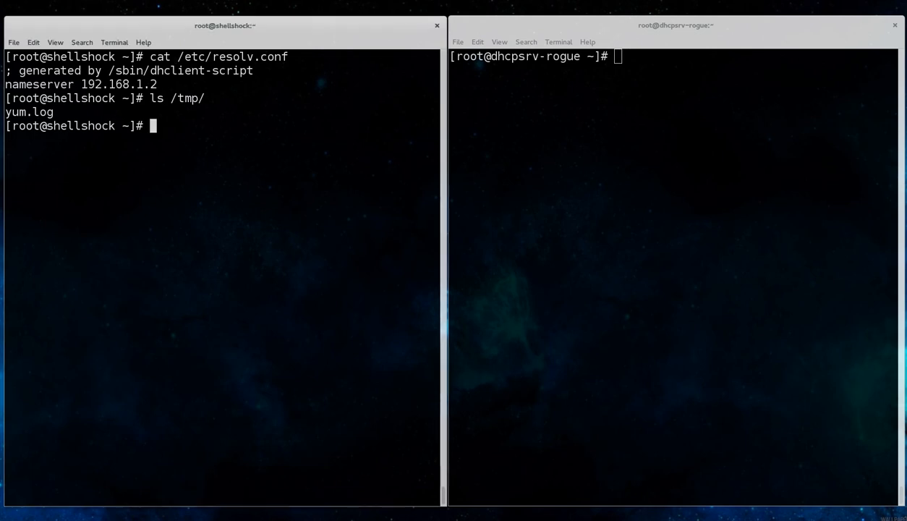
- Start dhclient eth0 on the victim and leave it waiting for a DHCP lease
type("dhcl")
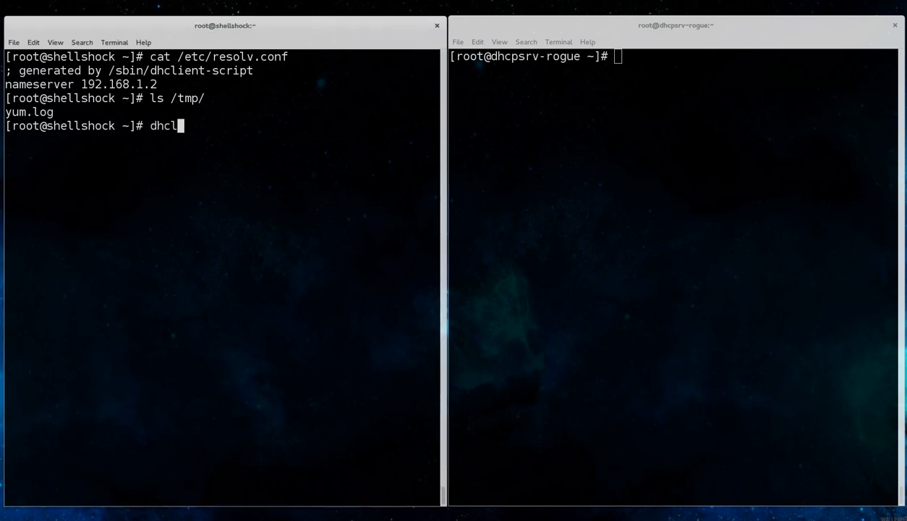
type("ient eth0")
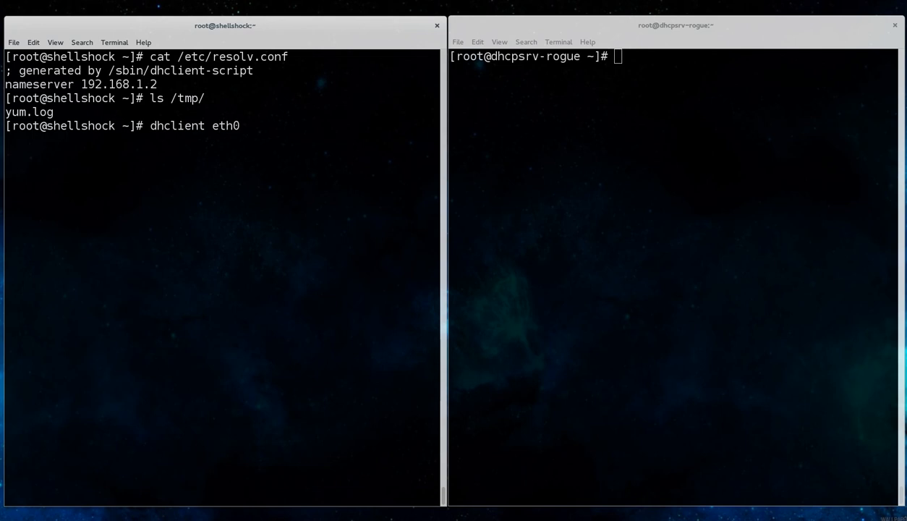
type("k")
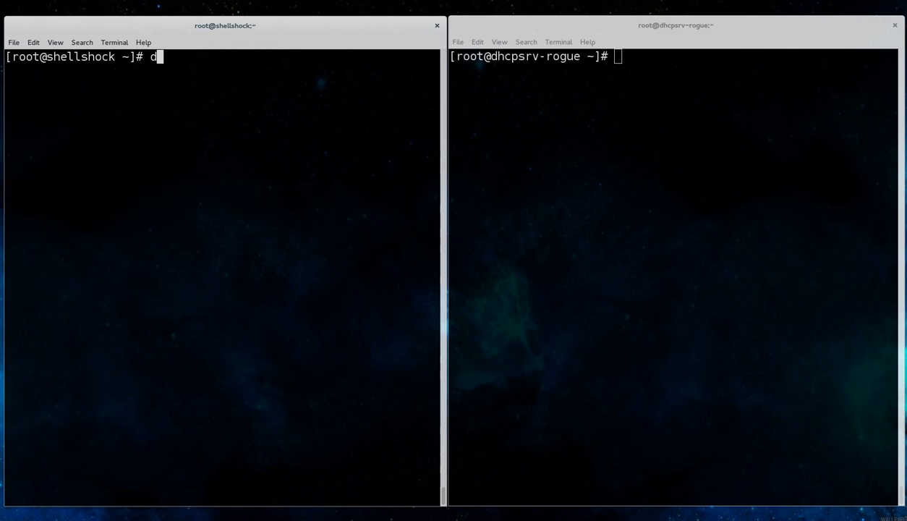
type("hclient eth0")
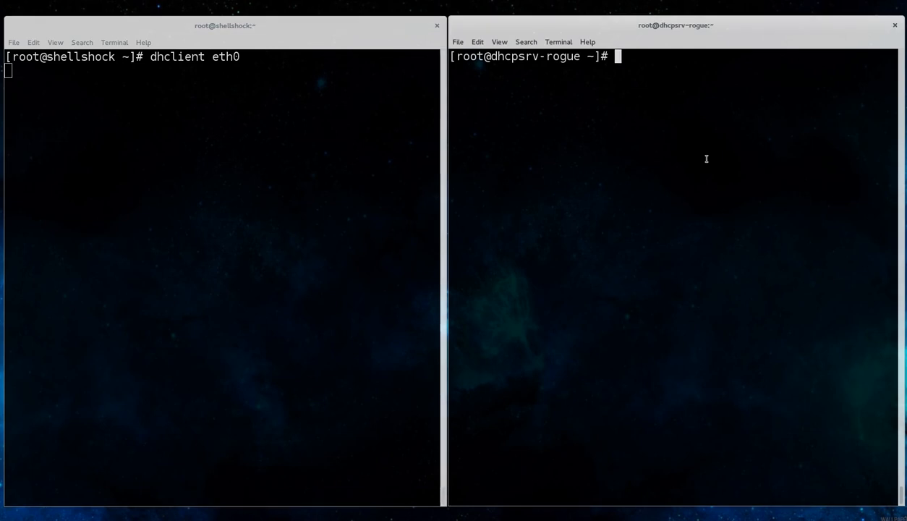
- View /etc/dnsmasq.conf in vim on the rogue server down to the shellshock dhcp-option-force line
type("vim /")
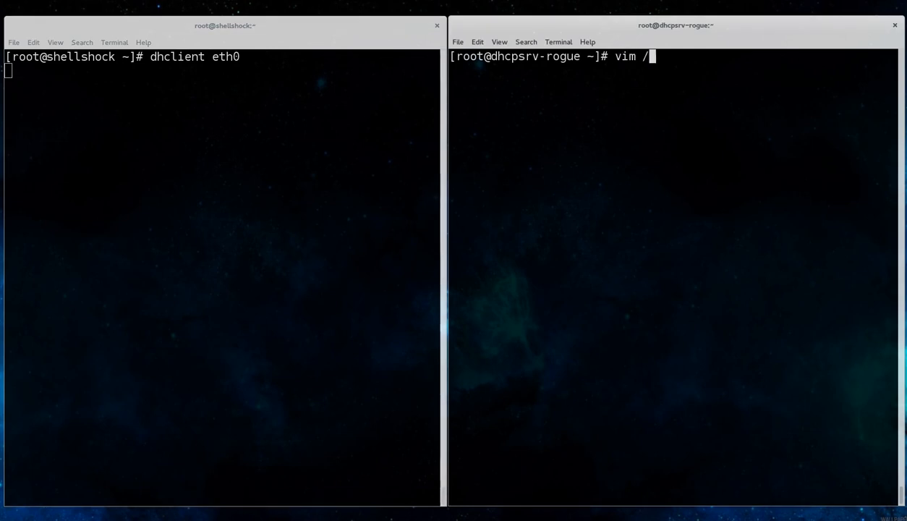
key("Return")
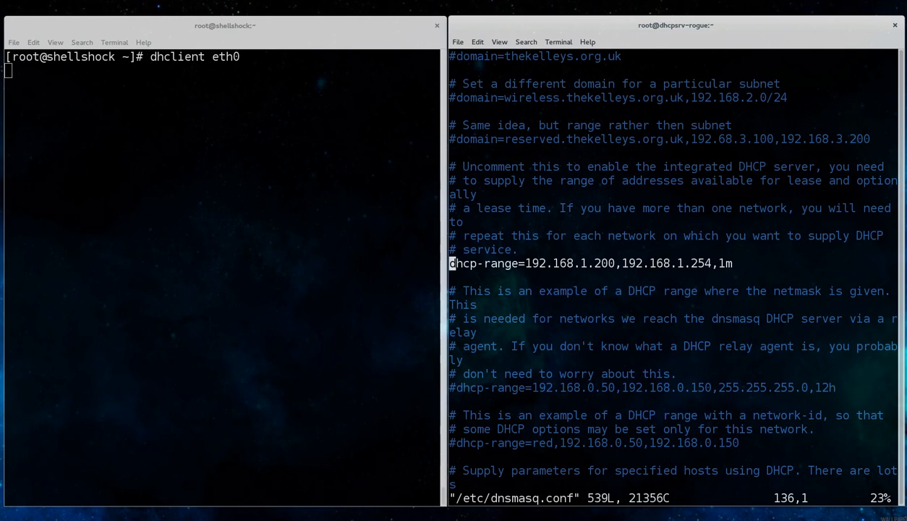
mouse_move(725, 185)
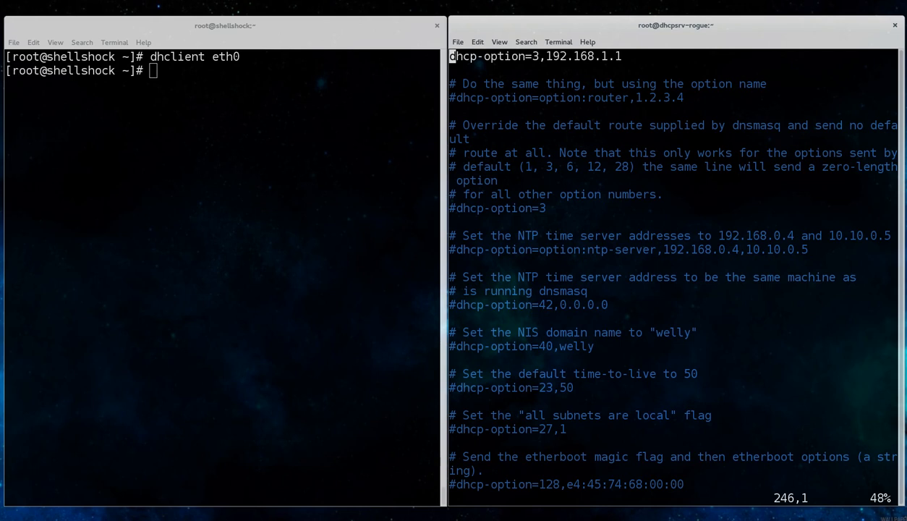
scroll("down", 3)
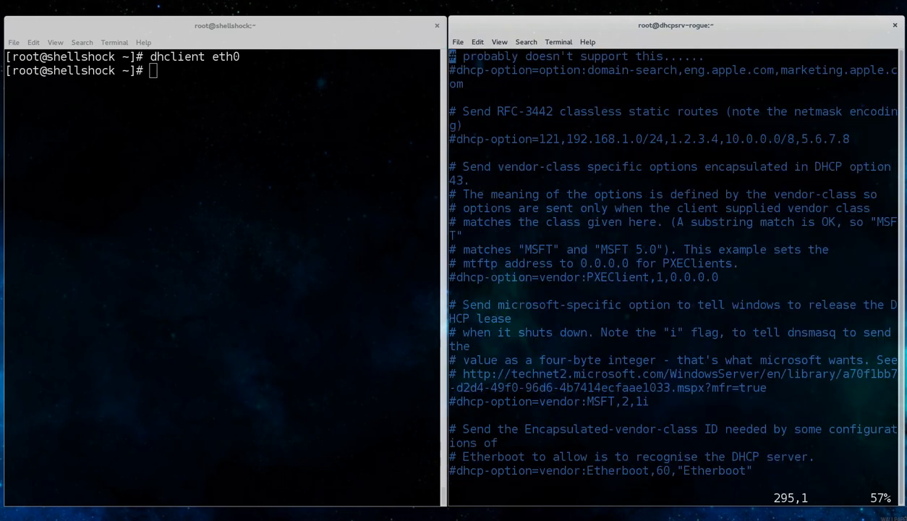
scroll("down", 3)
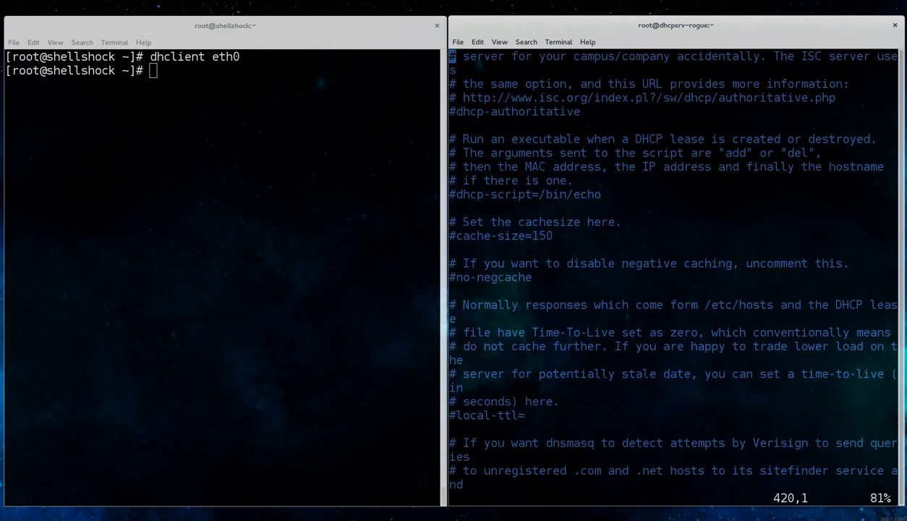
key("G")
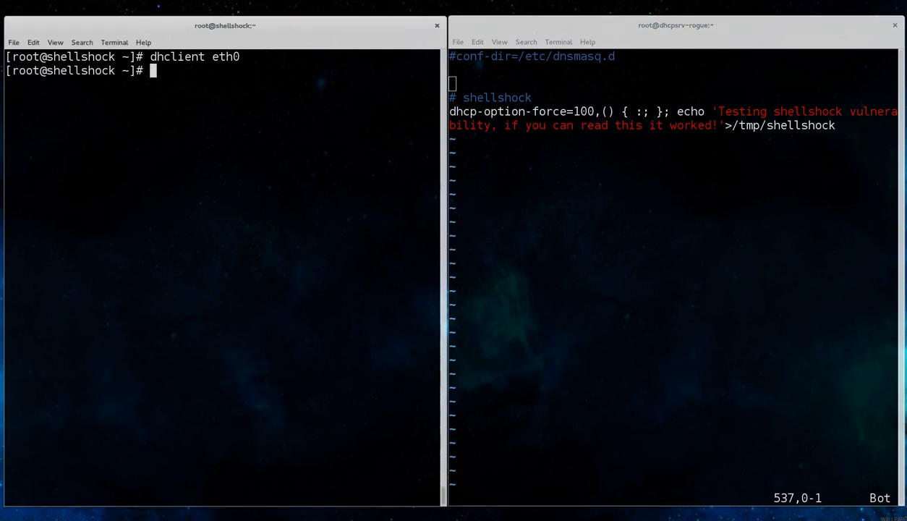
- Show the victim's nameserver now 192.168.1.3 and reopen dnsmasq.conf on the rogue server
type("cat /etc/resolv.conf")
type("ifconfig")
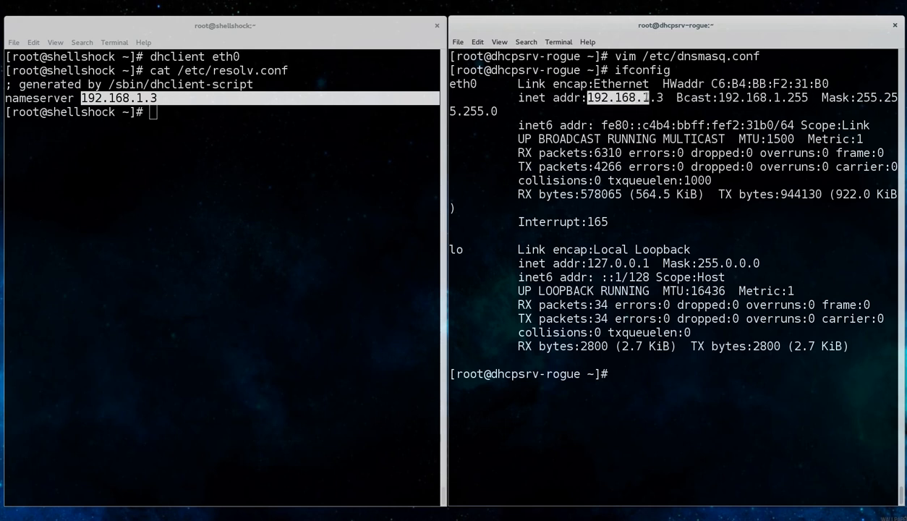
type("vim /etc/dnsmasq.conf")
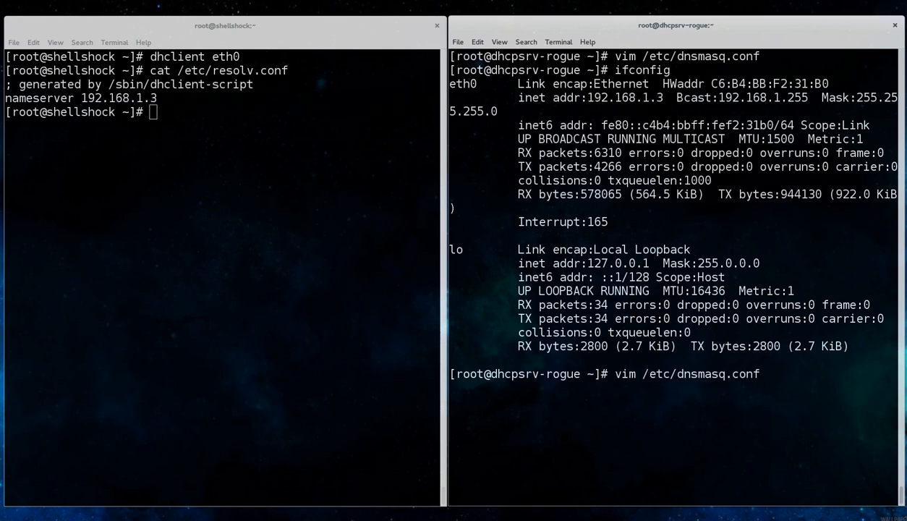
key("Return")
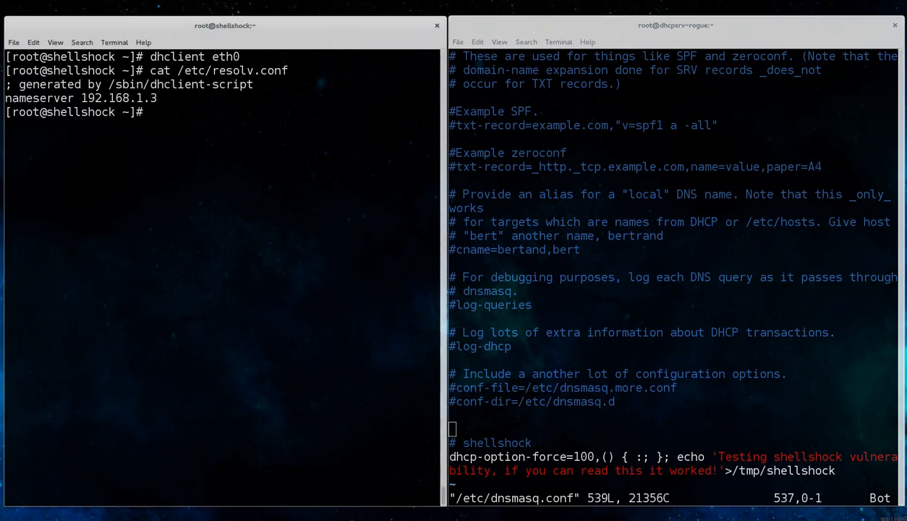
- Show the victim's address 192.168.1.226 with ifconfig and list /tmp revealing the new shellshock file
type("ifconfig")
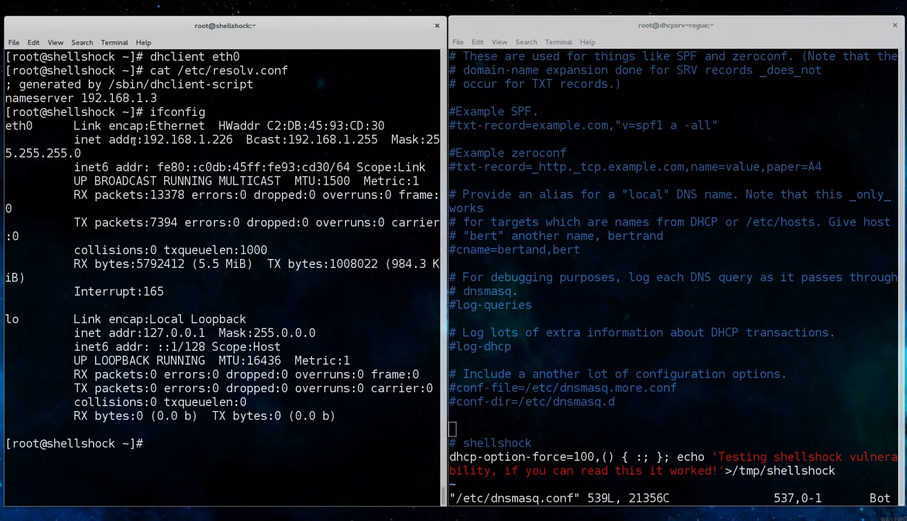
double_click(192, 140)
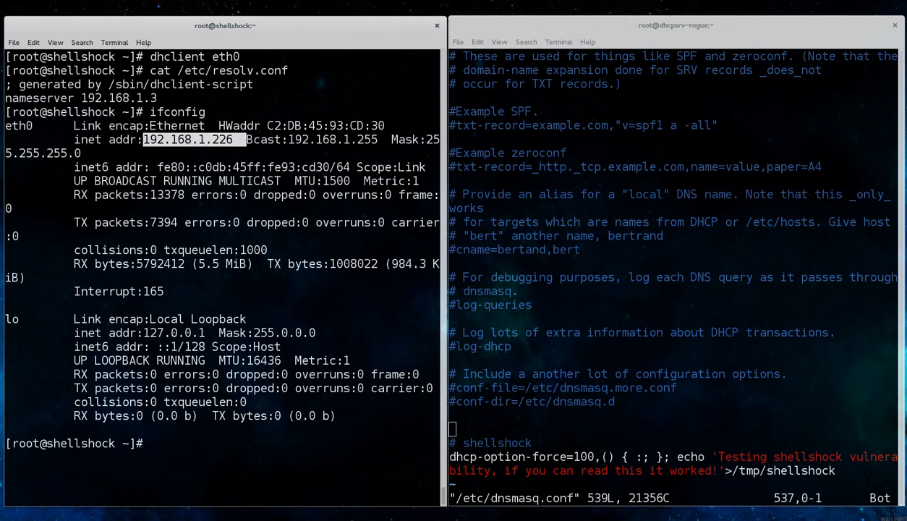
type("ls -l")
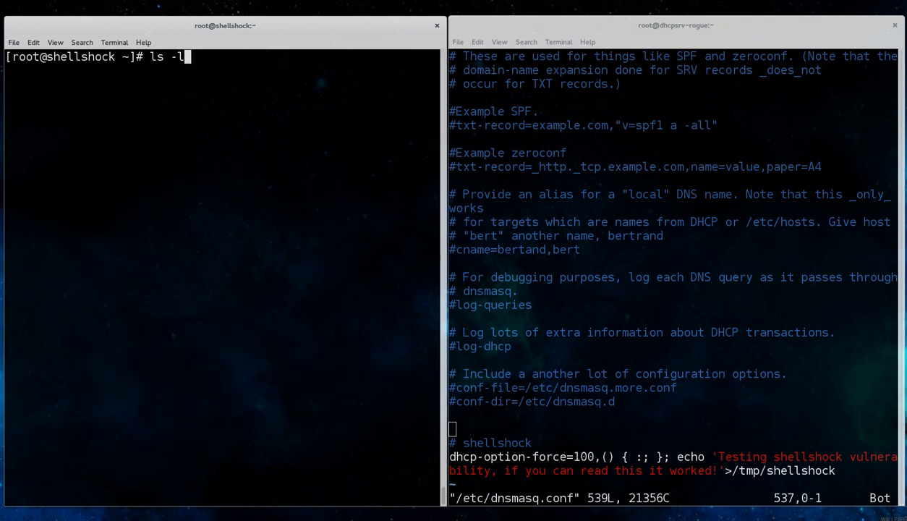
key("Return")
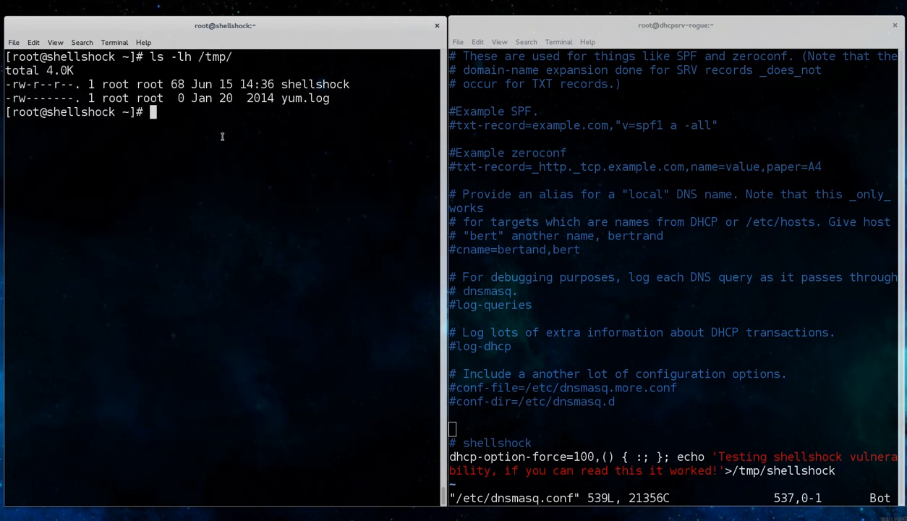
double_click(115, 84)
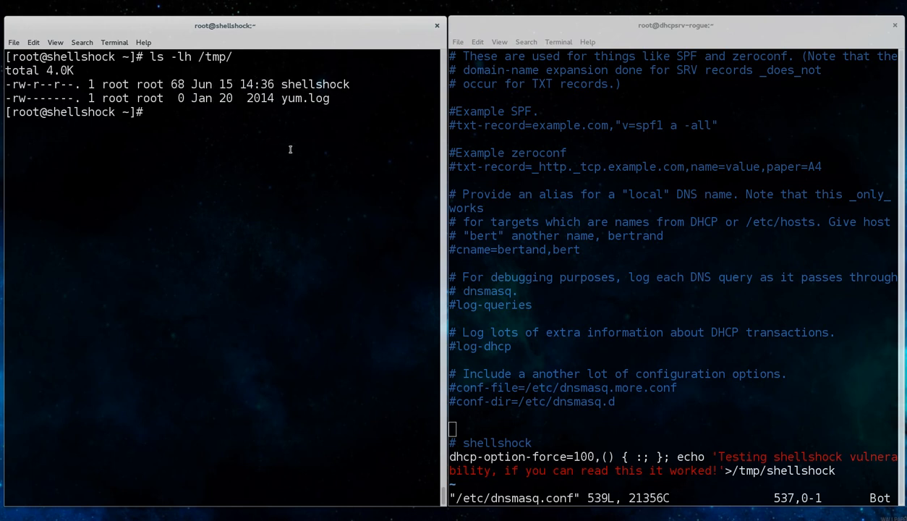
- Display /tmp/shellshock's 'Testing shellshock vulnerability... it worked!' message and locate the payload line in vim
type("cat /tmp/sh")
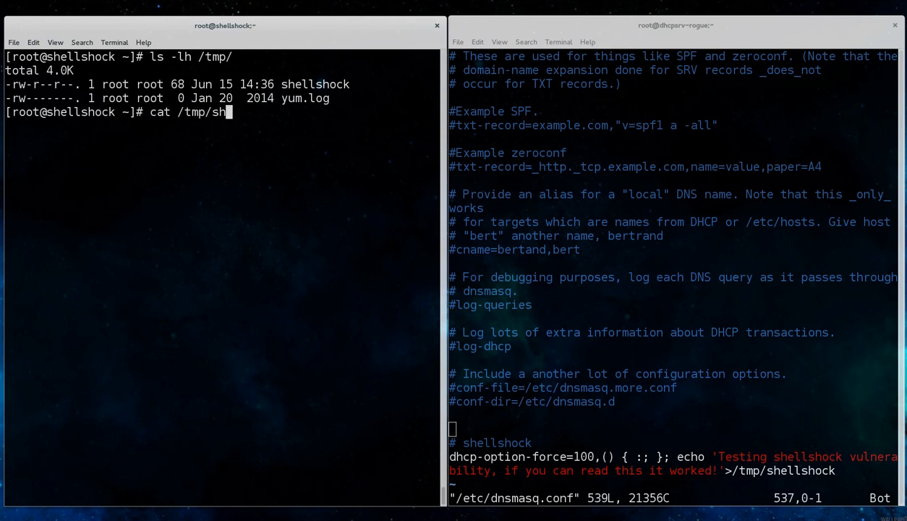
key("Return")
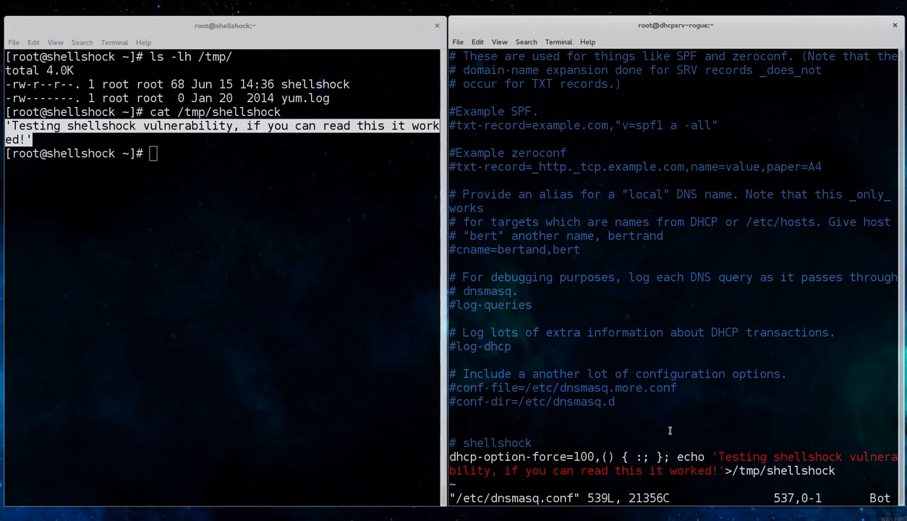
key("Down")
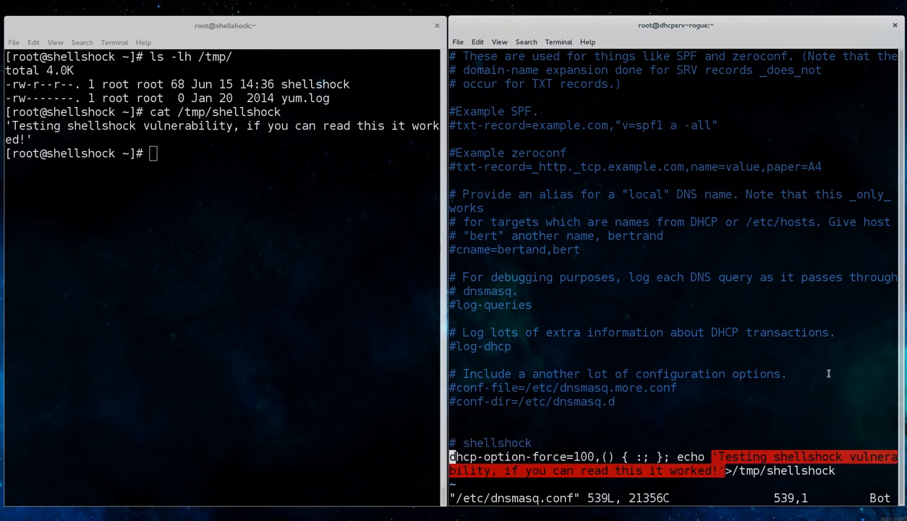
mouse_move(293, 275)
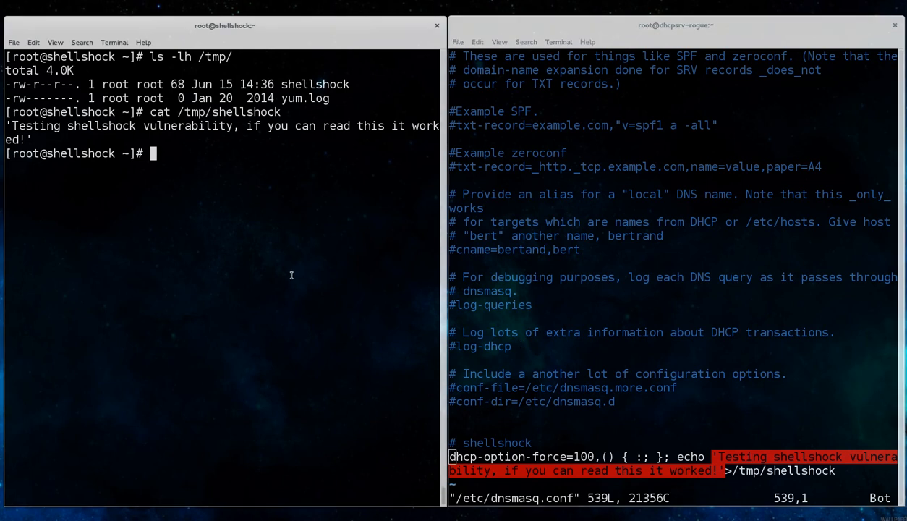
- Compare date output 14:37:24 against repeated ls -lh /tmp listings showing shellshock still dated 14:36
type("ls -")
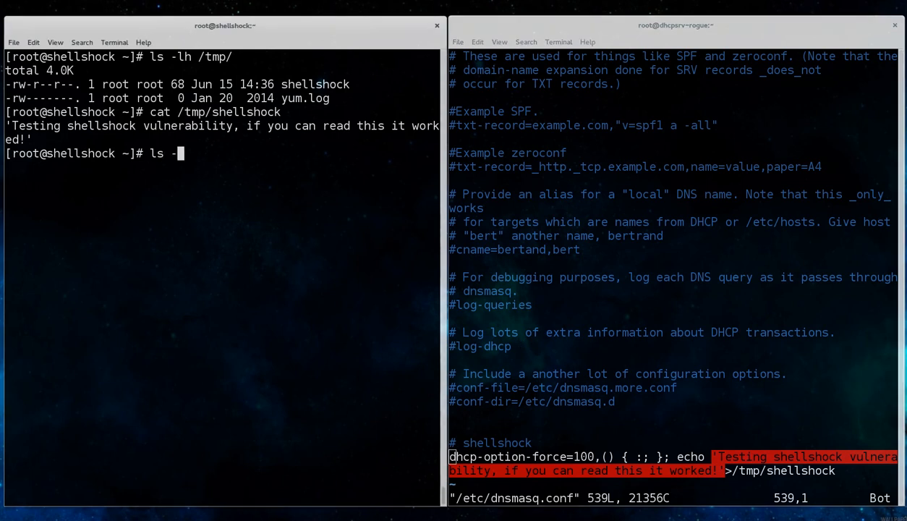
key("Return")
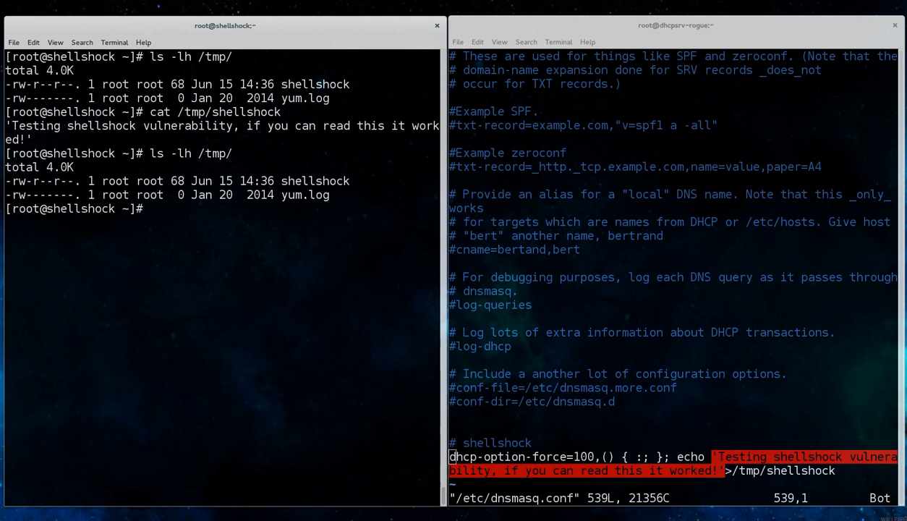
type("date")
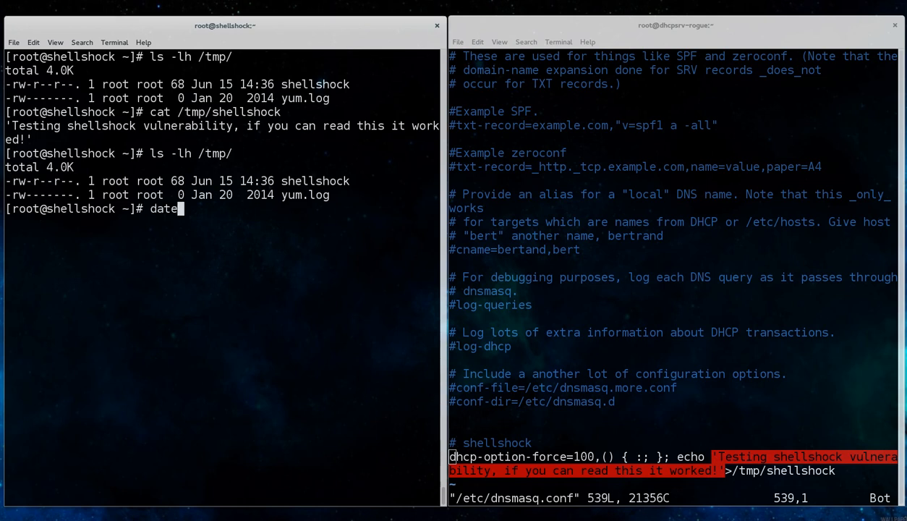
key("Return")
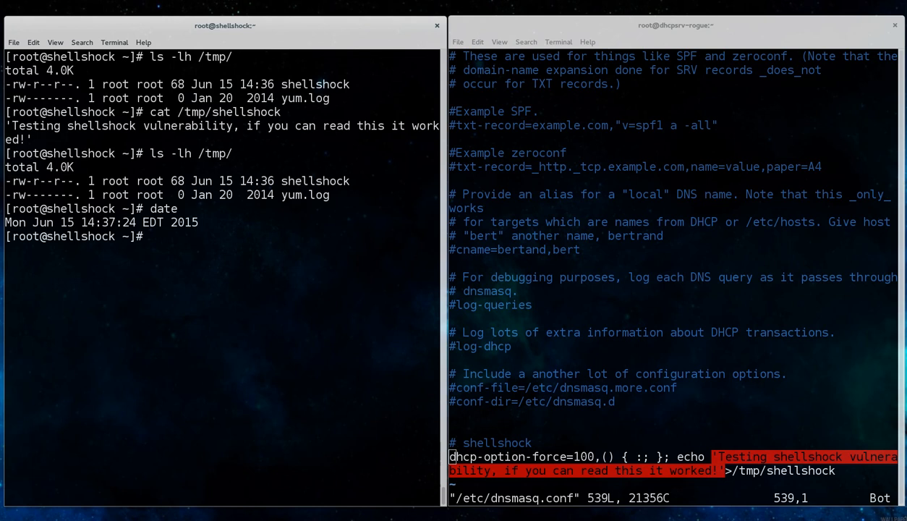
type("date")
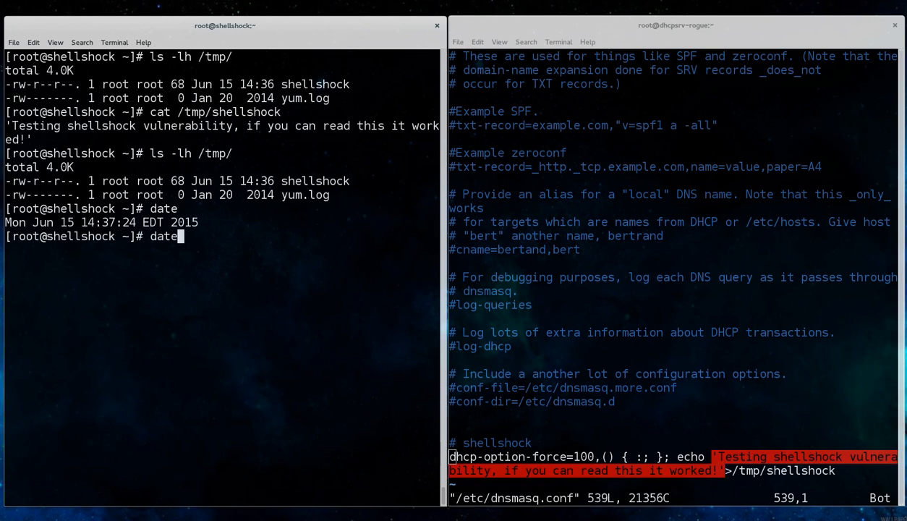
key("Return")
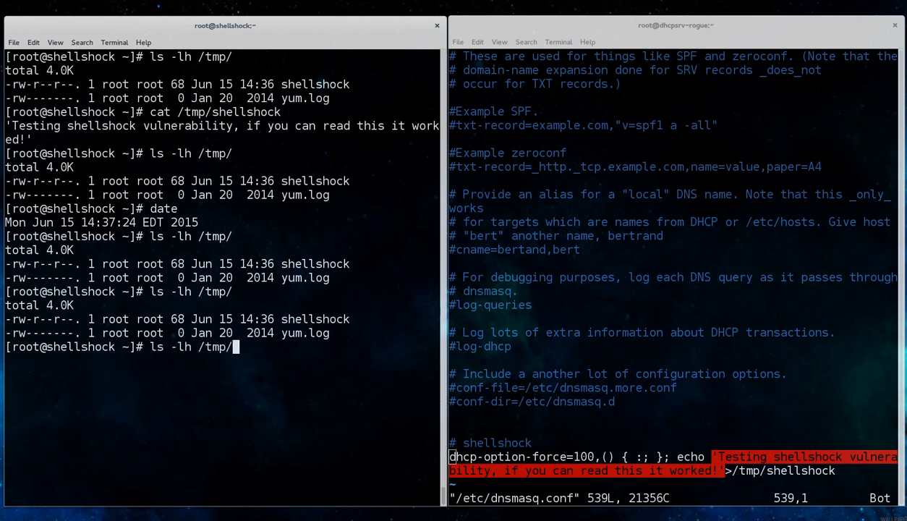
key("Return")
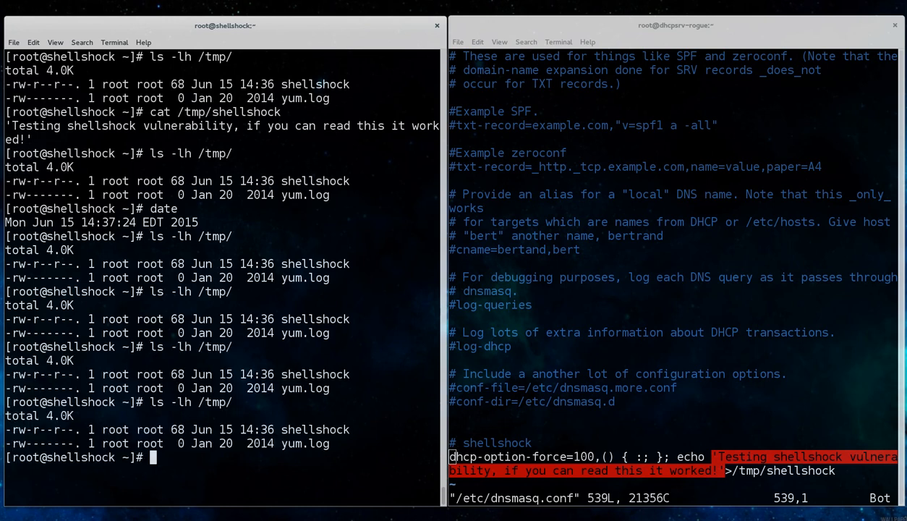
mouse_move(721, 235)
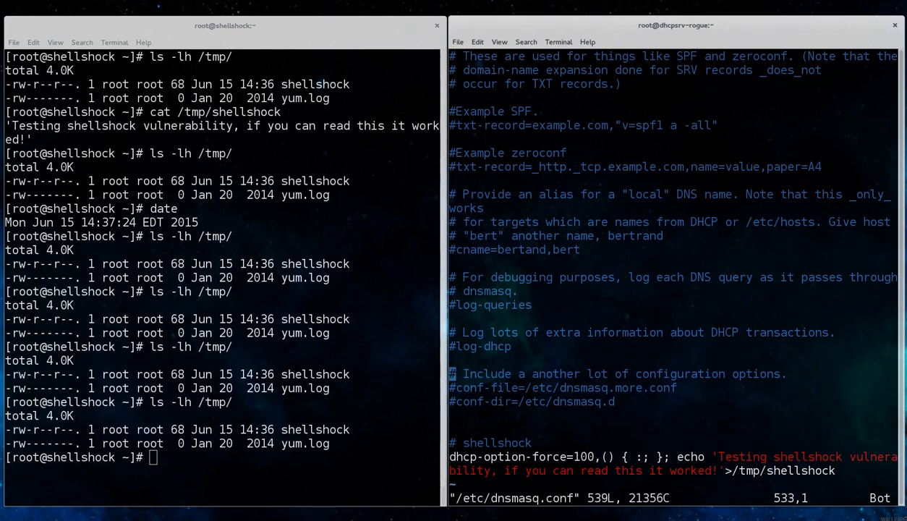
- Scroll dnsmasq.conf up to the dhcp-range=192.168.1.200,192.168.1.254,1m line with its one-minute lease
scroll("up", 3)
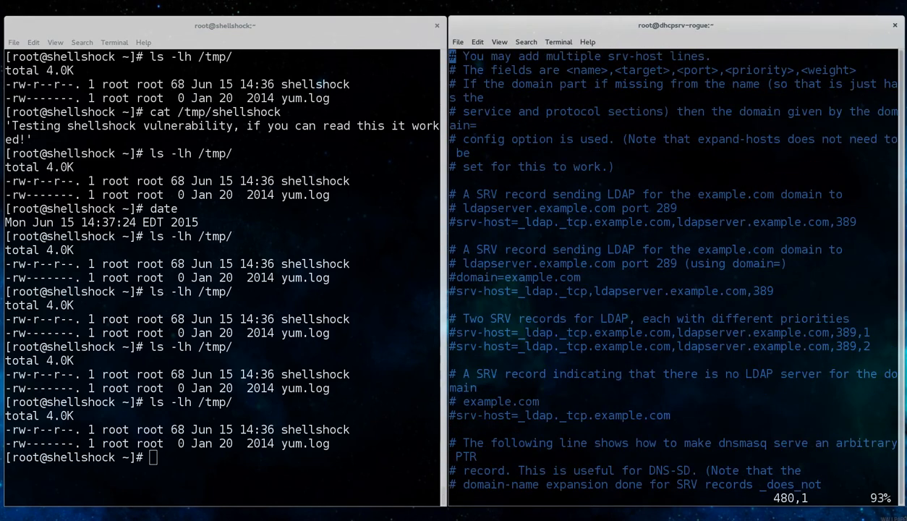
scroll("up", 3)
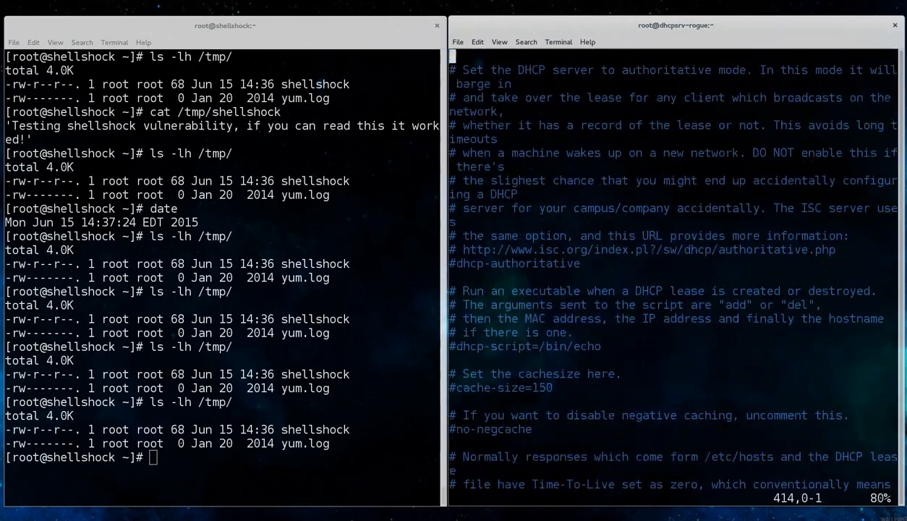
scroll("down", 3)
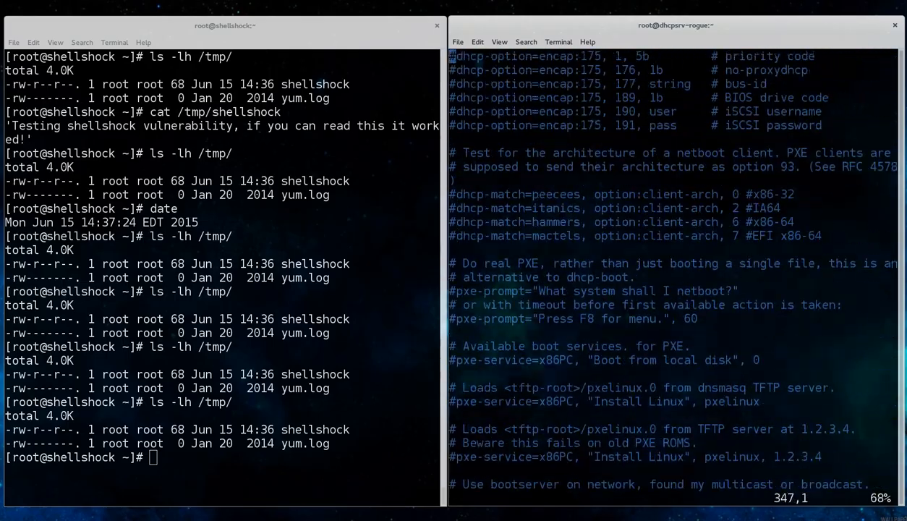
scroll("up", 3)
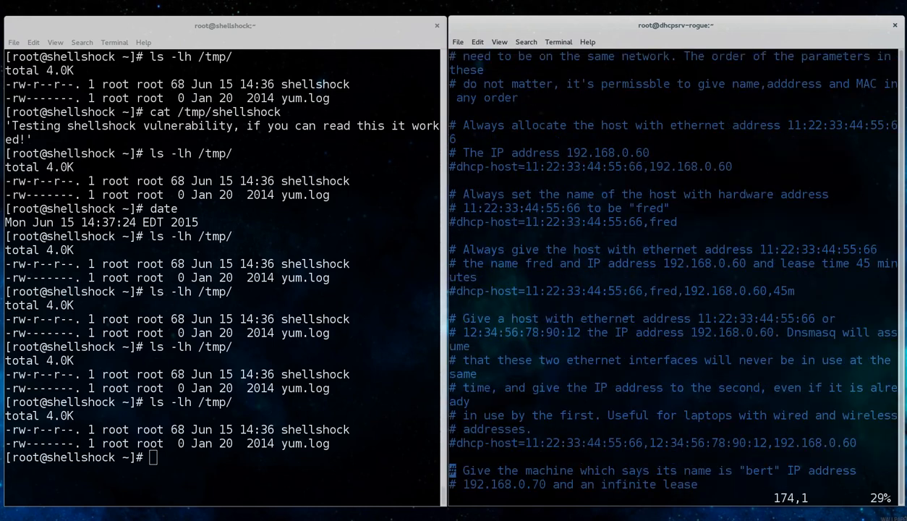
scroll("up", 3)
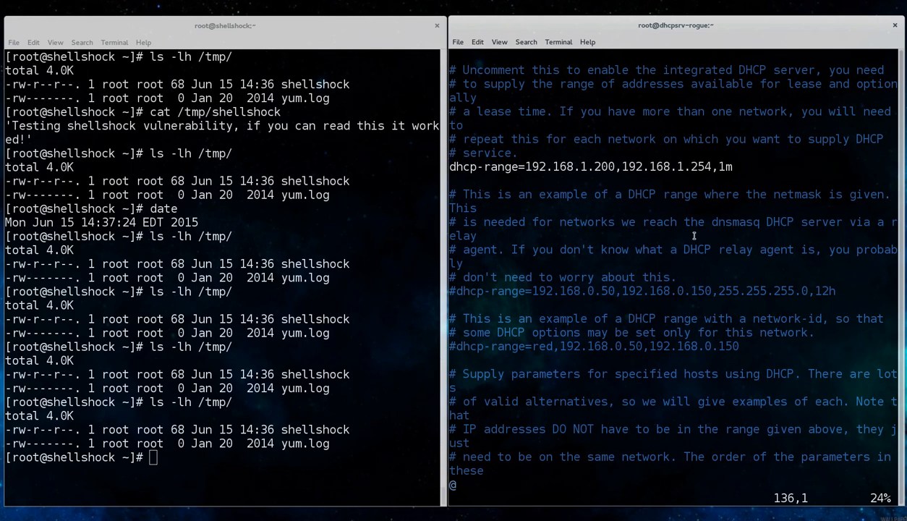
- List /tmp again with ls -lh, showing the shellshock file now timestamped 14:37
type("ls -lh /tmp/")
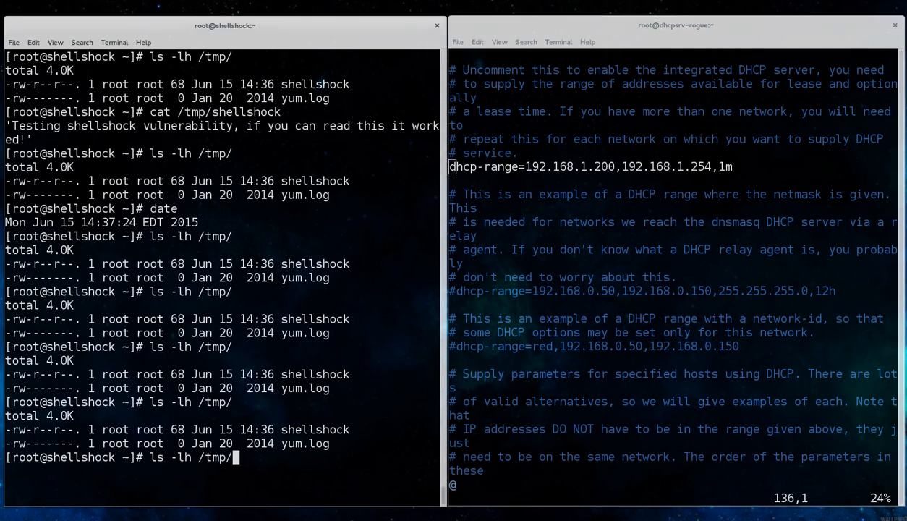
key("Return")
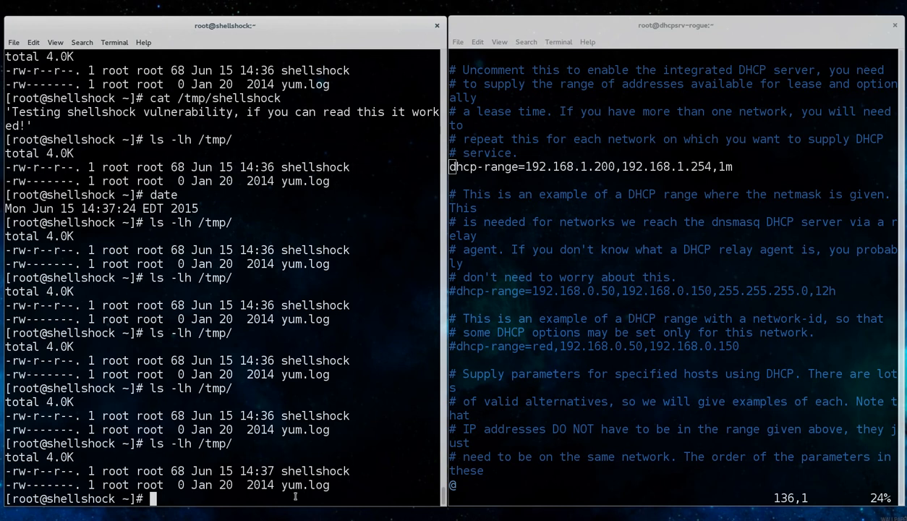